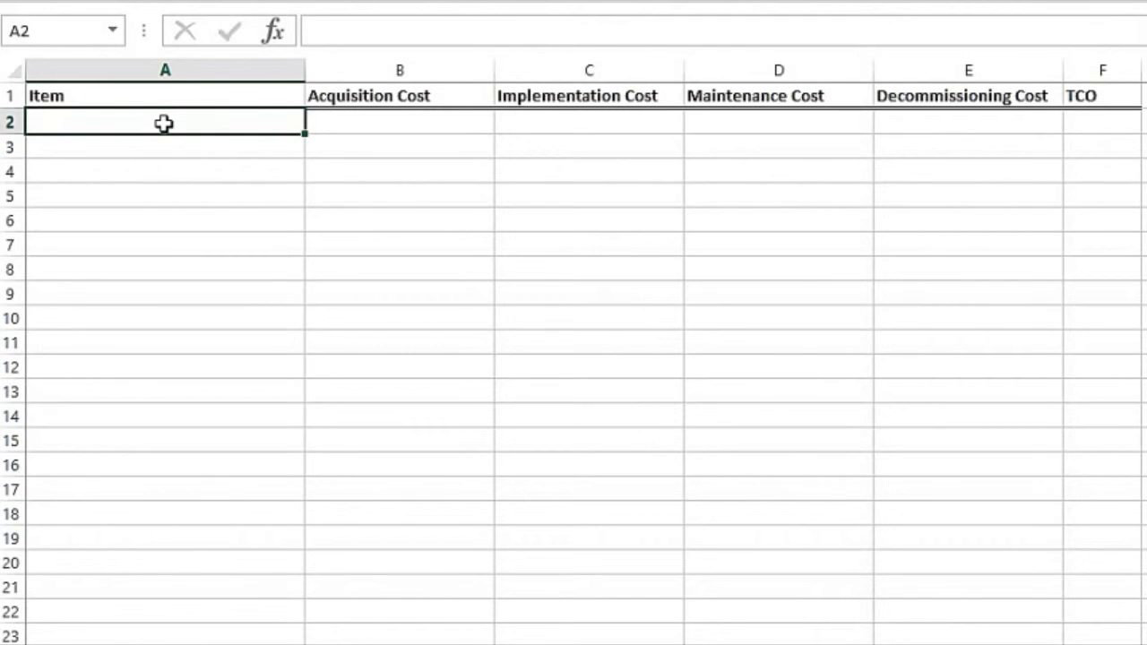
# - Enter 'Wireless Intrusion Prevention System' as the item in A2 and move to the acquisition cell
pyautogui.write('Wireless I')
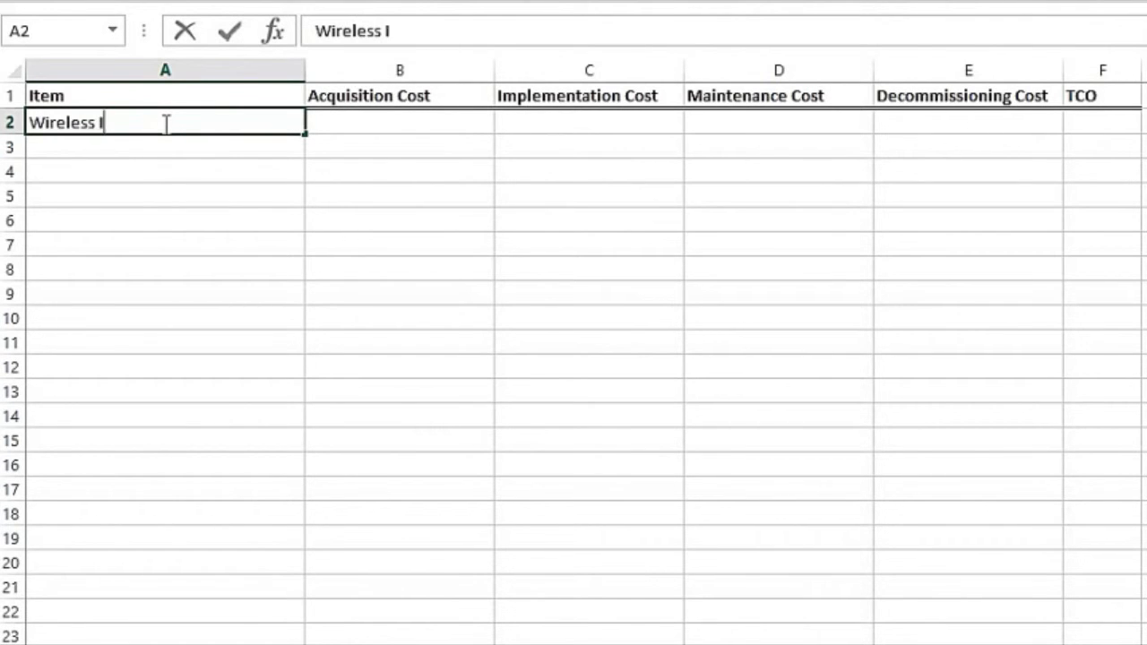
pyautogui.write('ntrusion P')
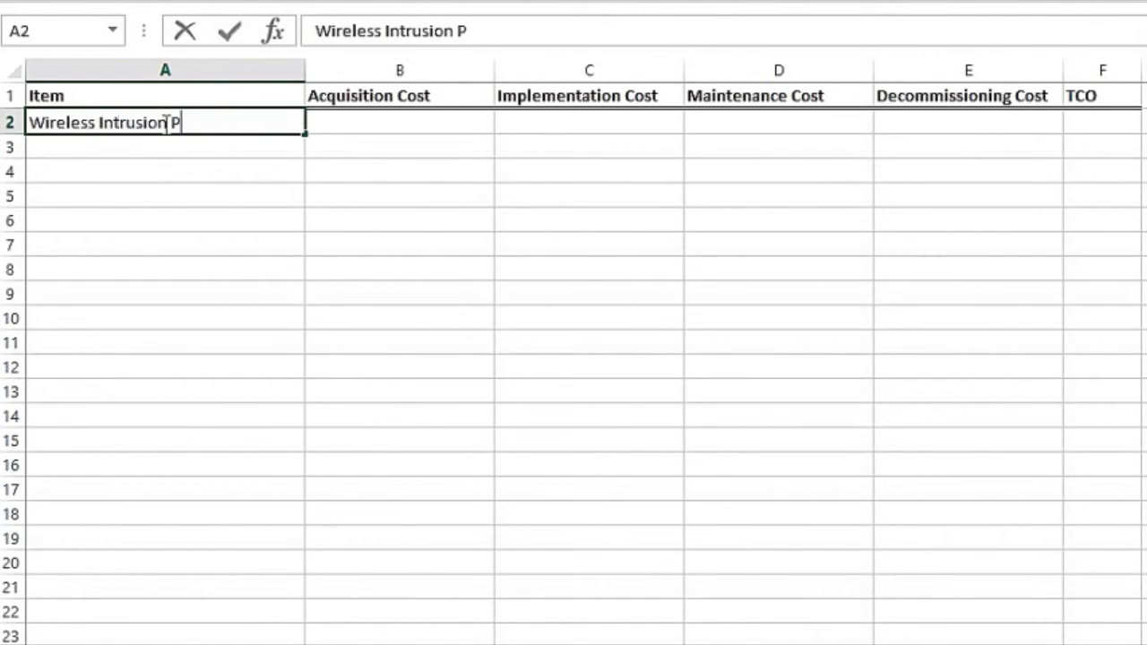
pyautogui.write('revention System')
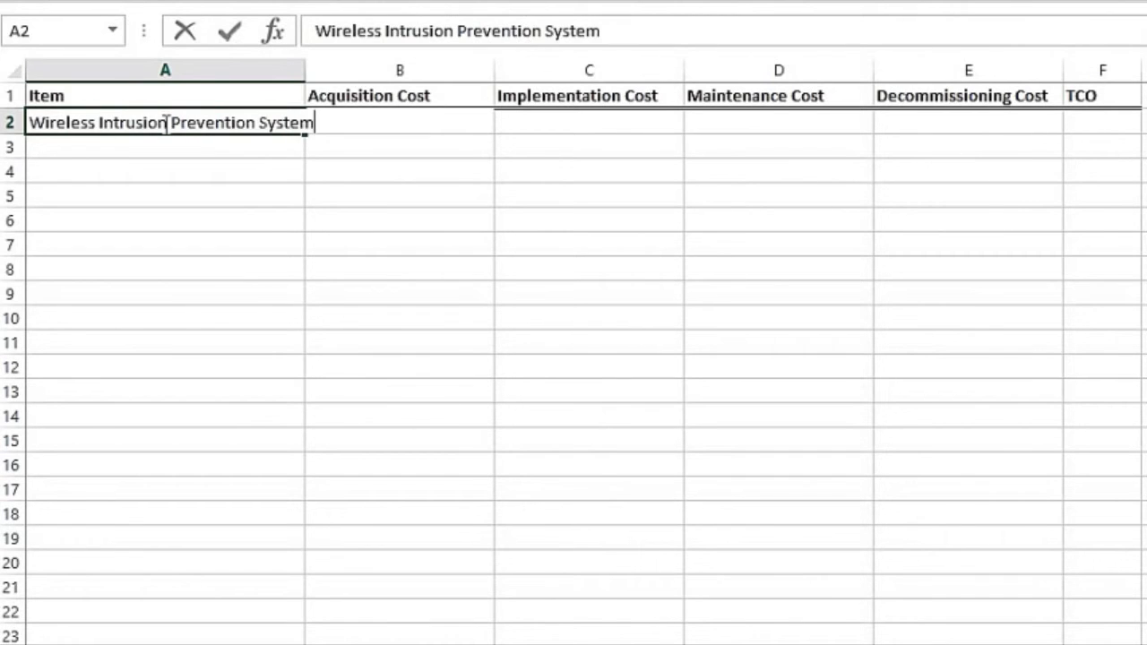
pyautogui.click(408, 122)
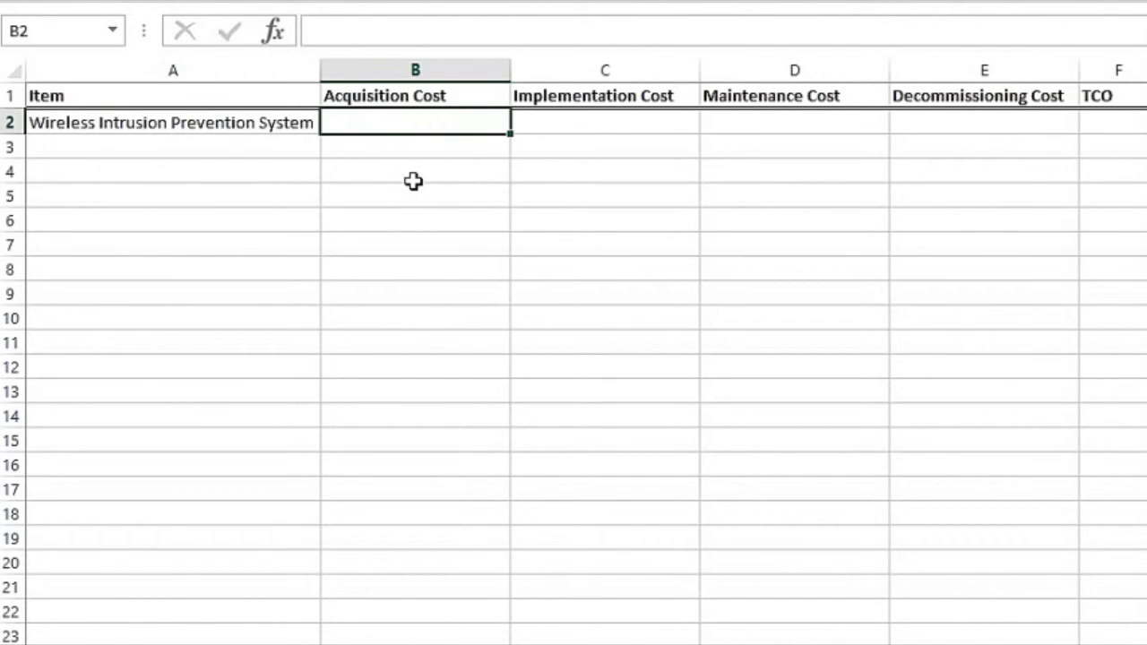
# - Enter acquisition 270,000, implementation 55000 and maintenance 80000 in B2:D2
pyautogui.write('270,00')
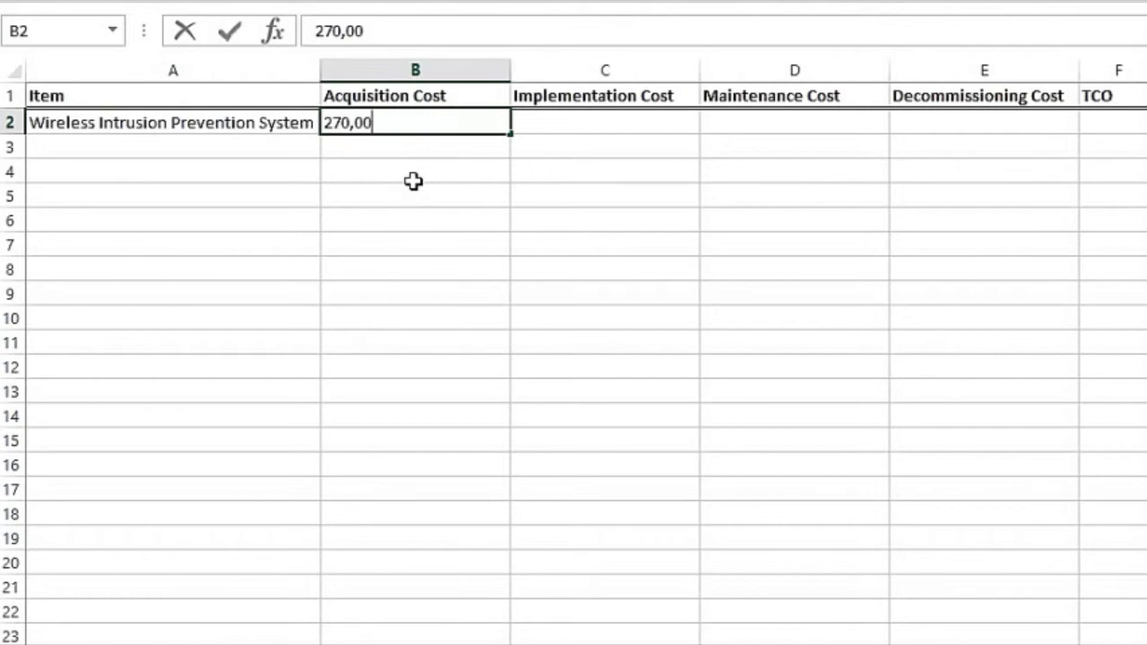
pyautogui.press('Tab')
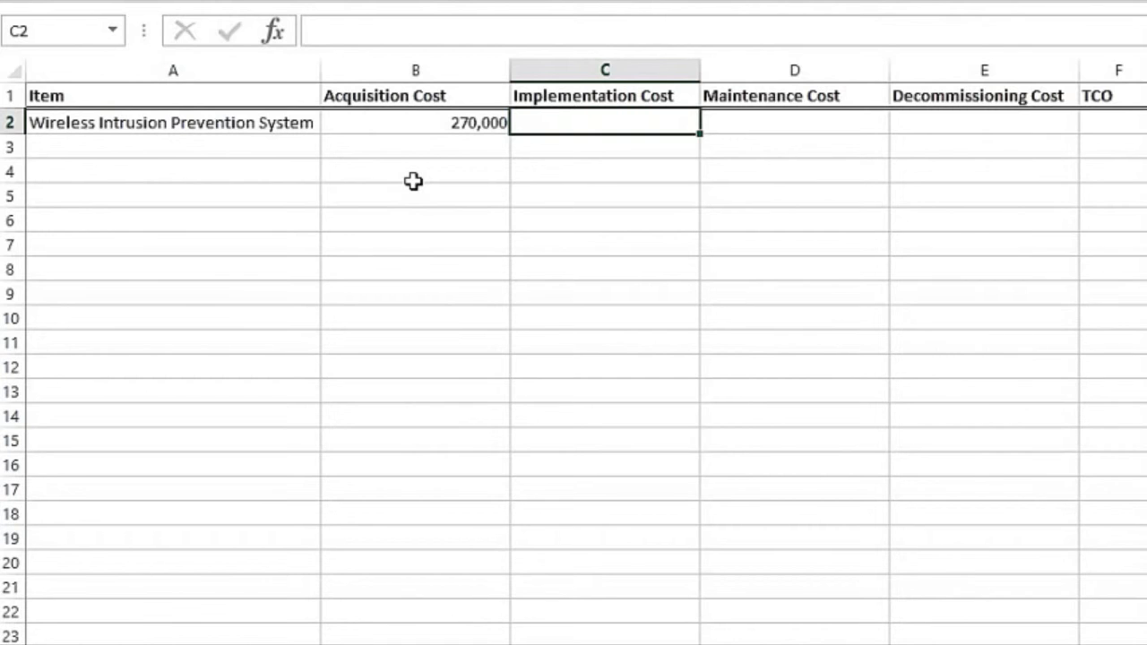
pyautogui.write('55000')
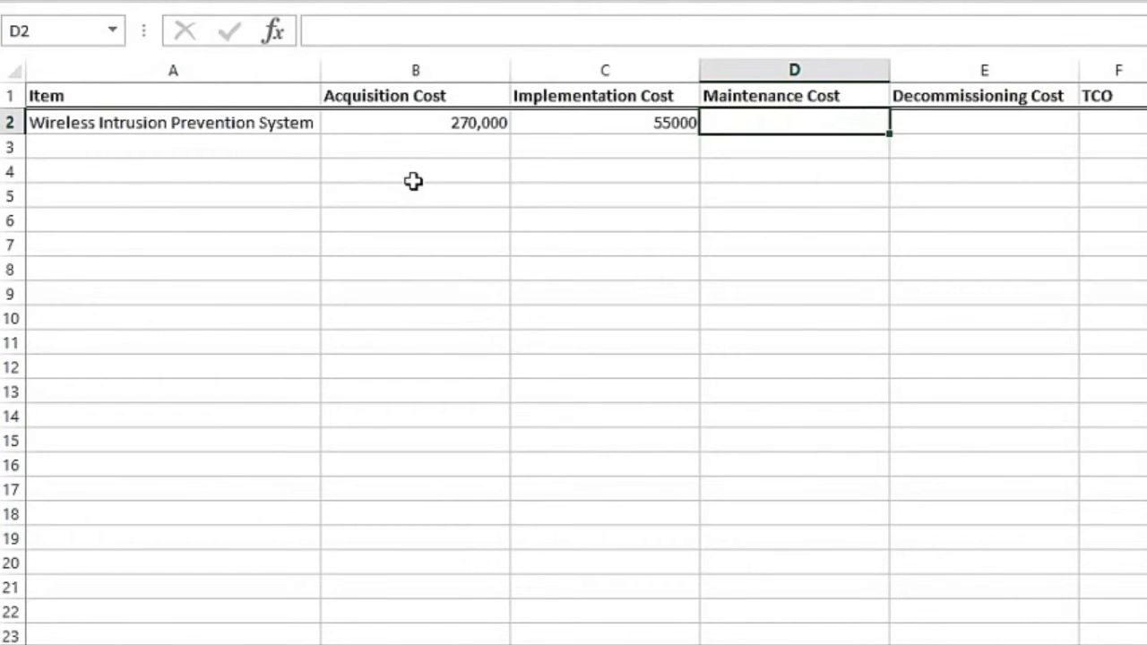
pyautogui.write('80000')
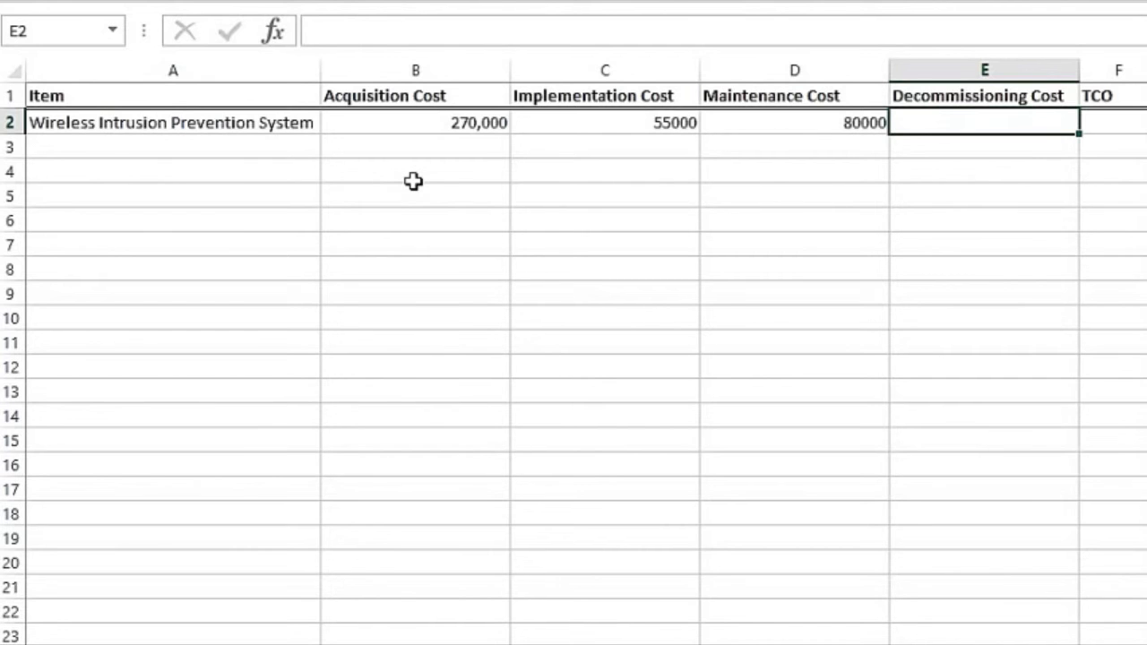
pyautogui.hscroll(3)
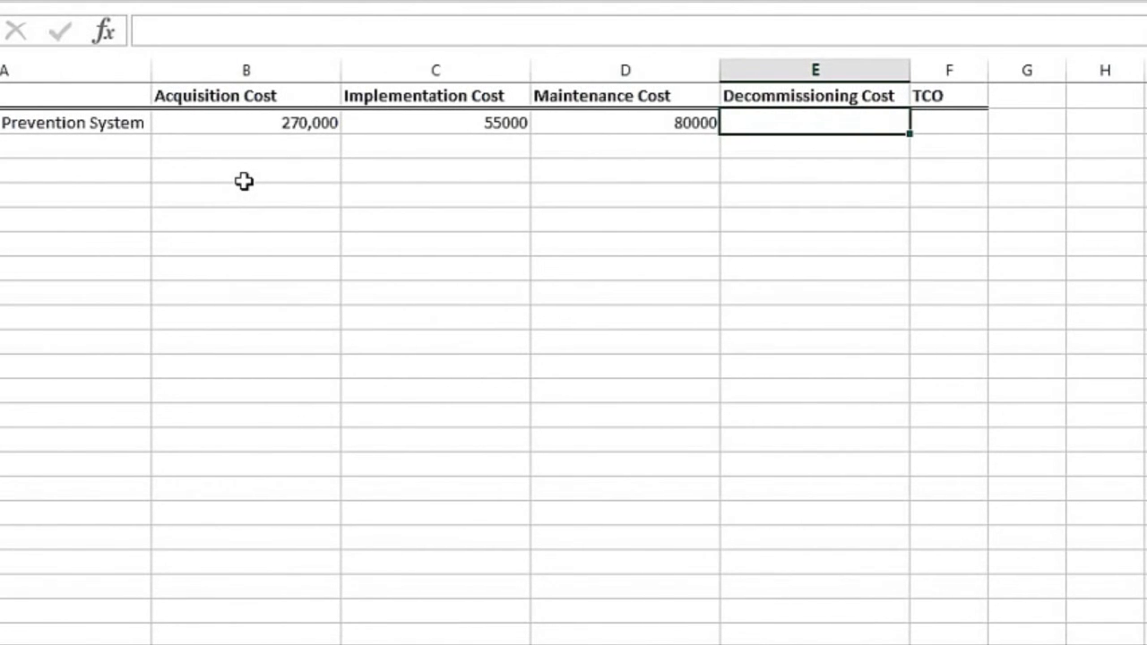
# - Enter decommissioning 45000 in E2 and sum B2:E2 in F2 for a TCO of 450,000
pyautogui.write('45000')
pyautogui.click(950, 121)
pyautogui.write('=B2:E2')
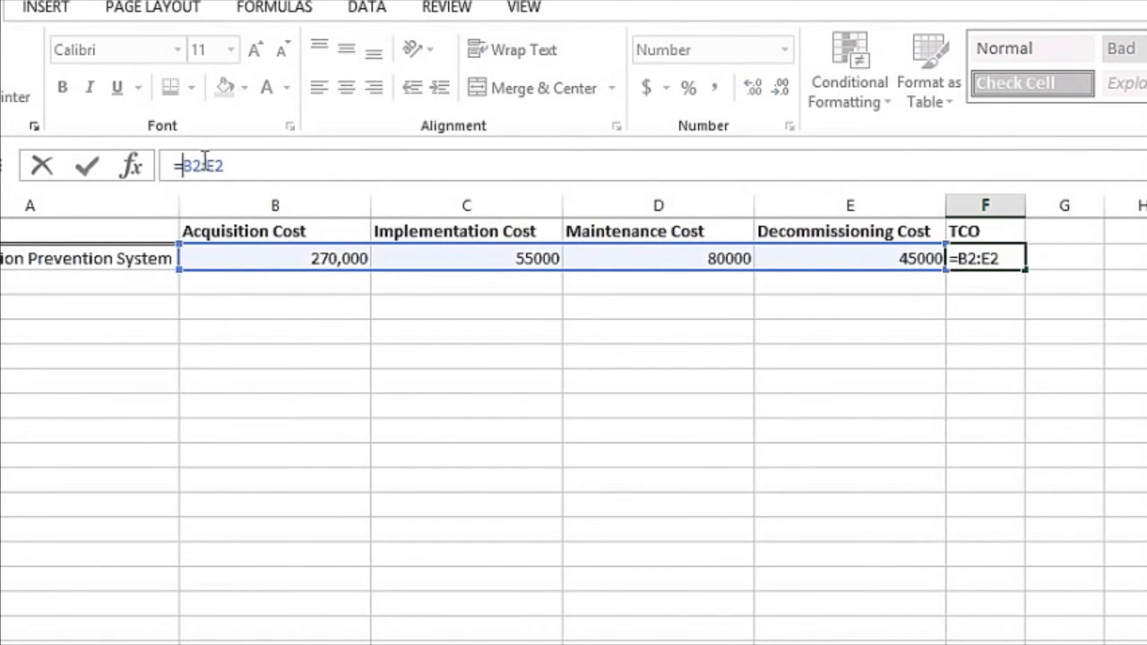
pyautogui.write('SUM(')
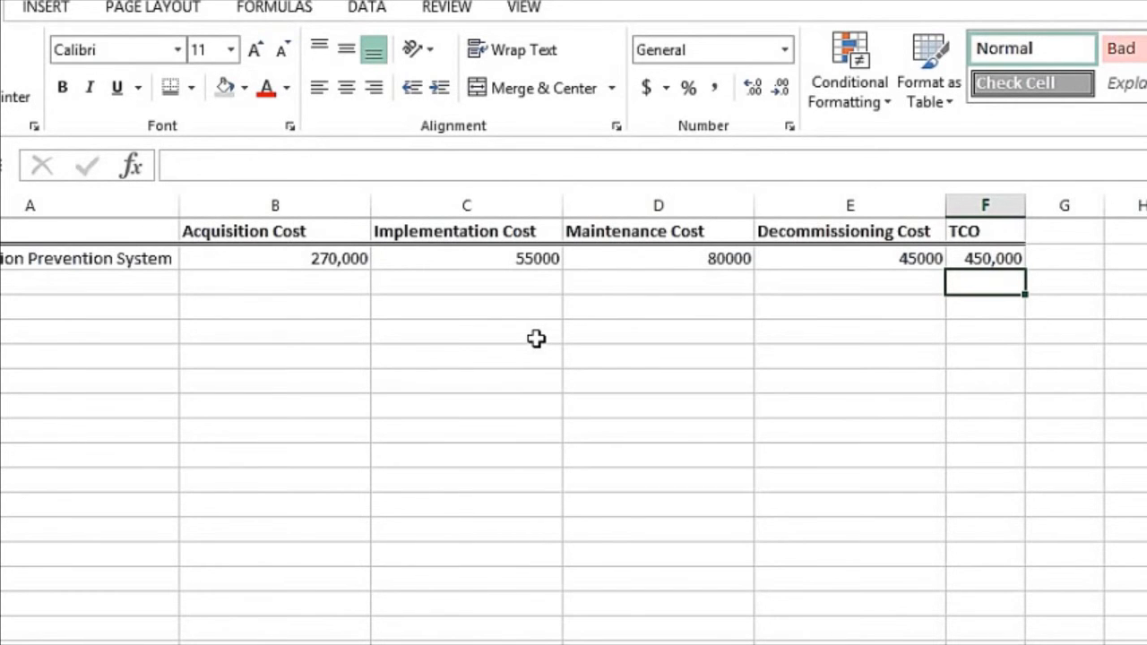
pyautogui.scroll(-3)
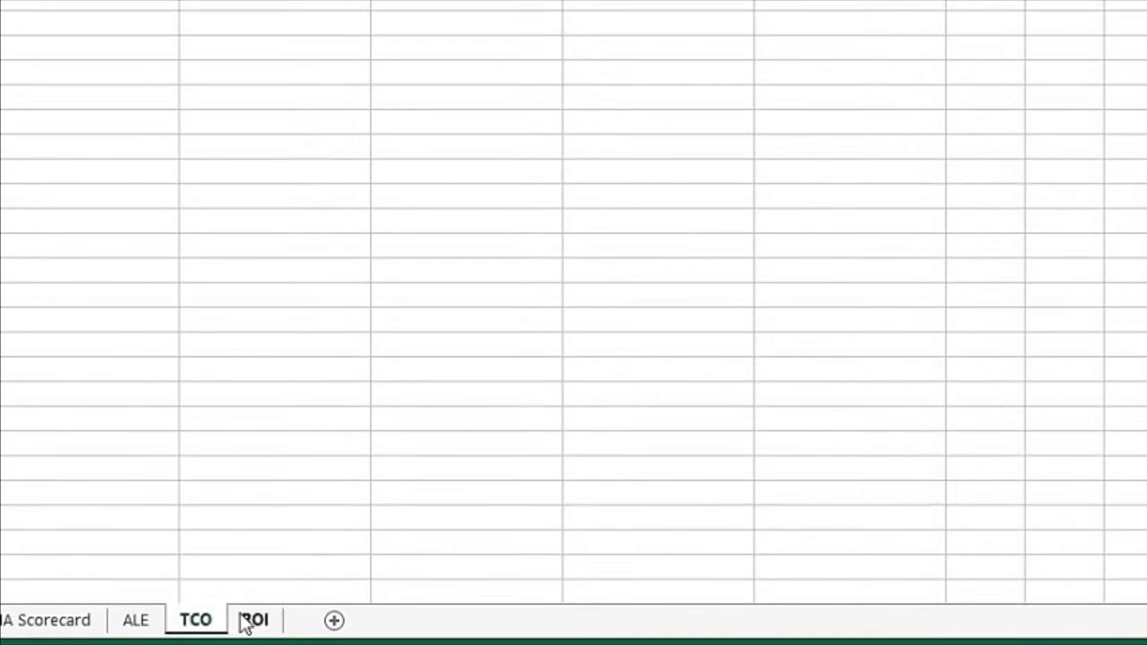
# - On the ROI sheet, enter investment 450000 in C2 and solution name WIPS in A2
pyautogui.click(254, 620)
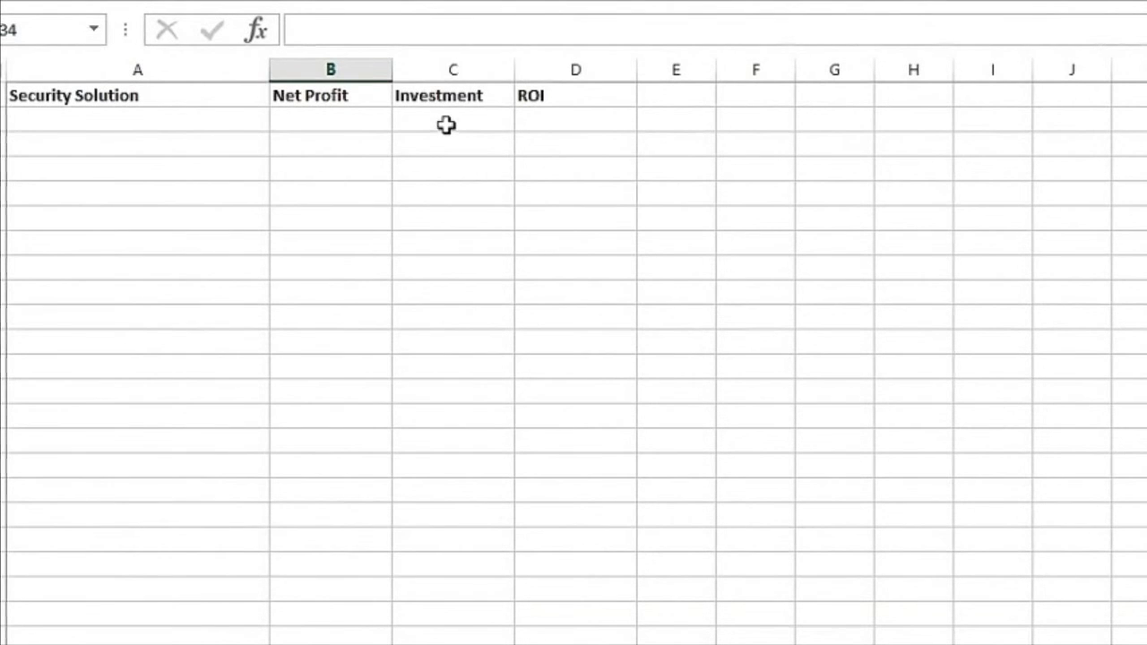
pyautogui.click(451, 121)
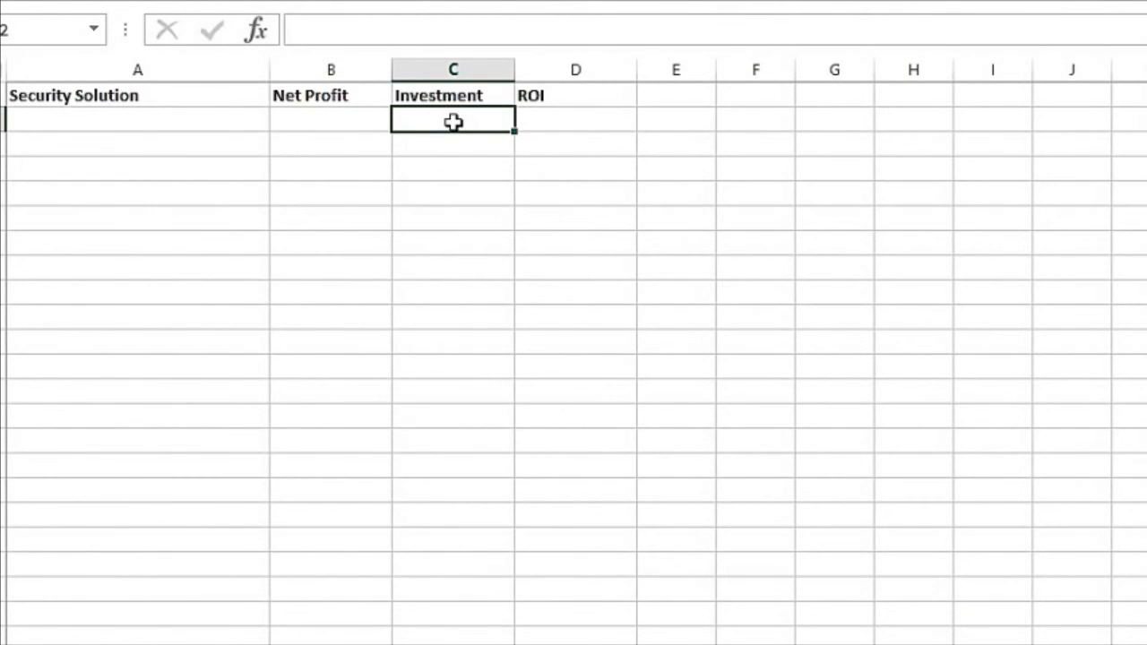
pyautogui.write('450000')
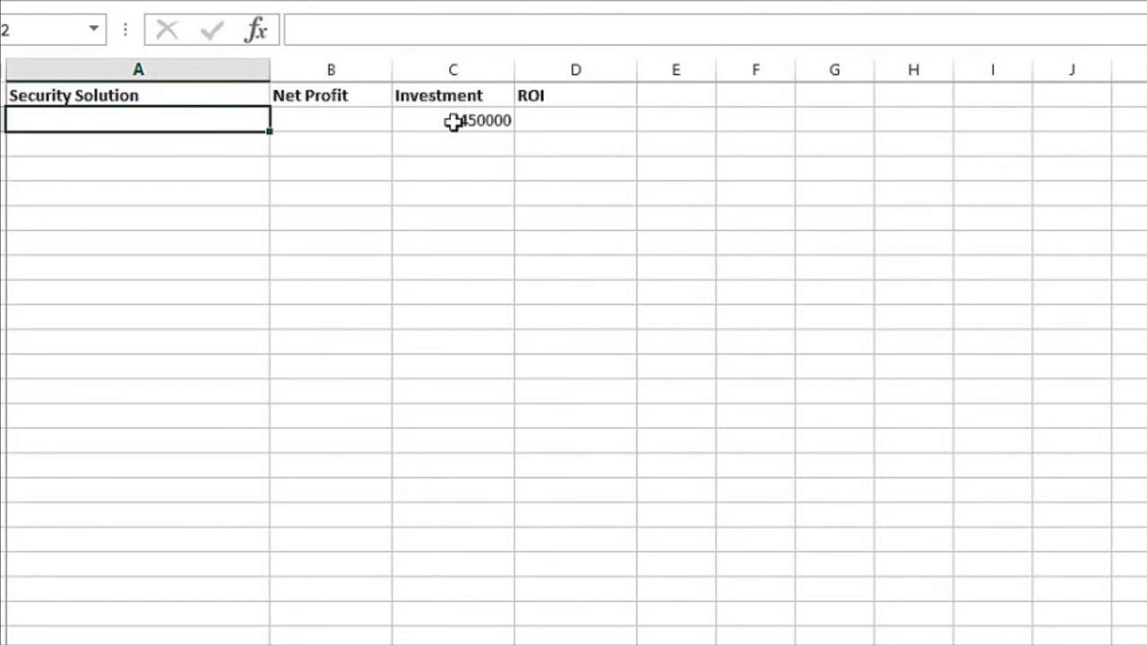
pyautogui.write('WIPS')
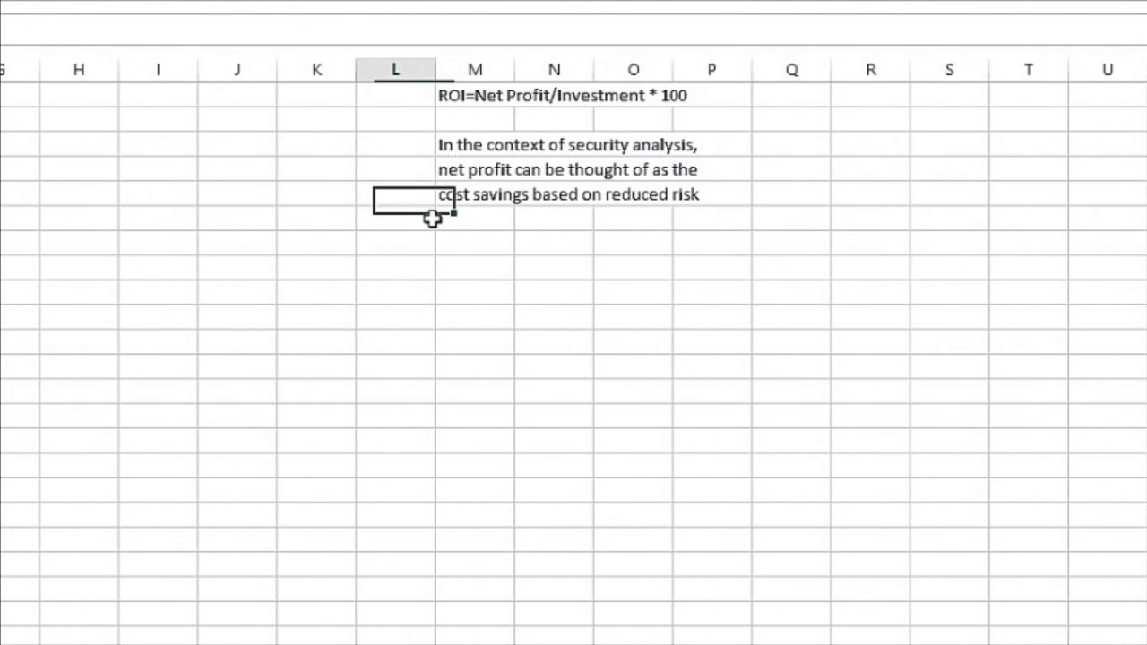
pyautogui.click(394, 219)
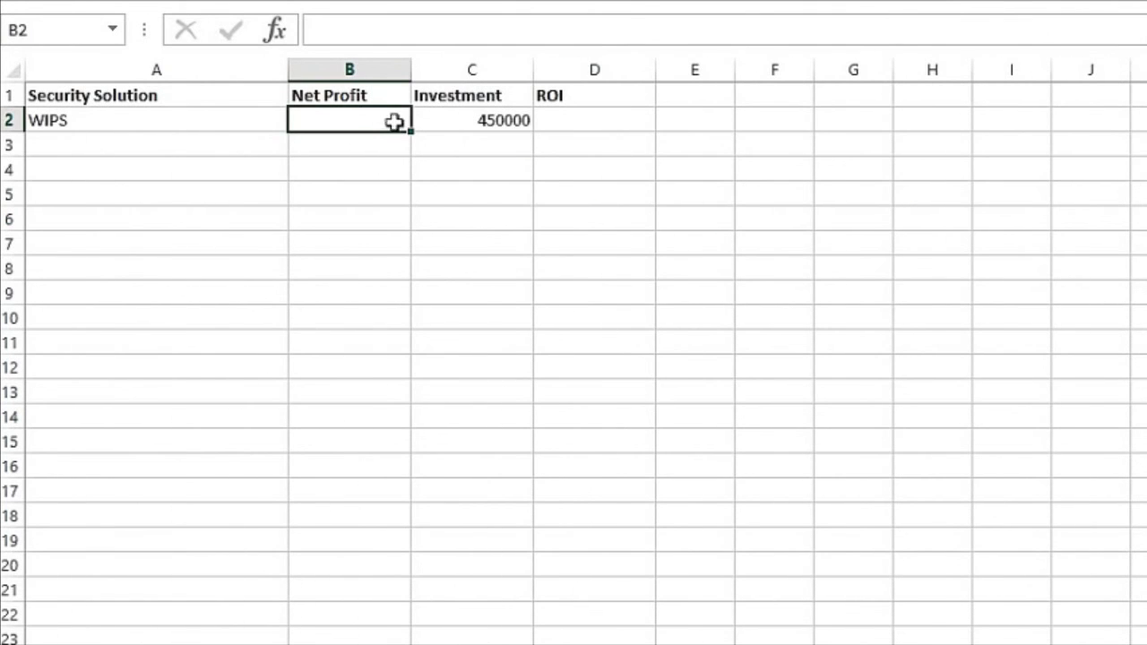
# - Enter the WIPS net profit in B2 and the ROI formula =b2/c2*100 in D2
pyautogui.write('3200')
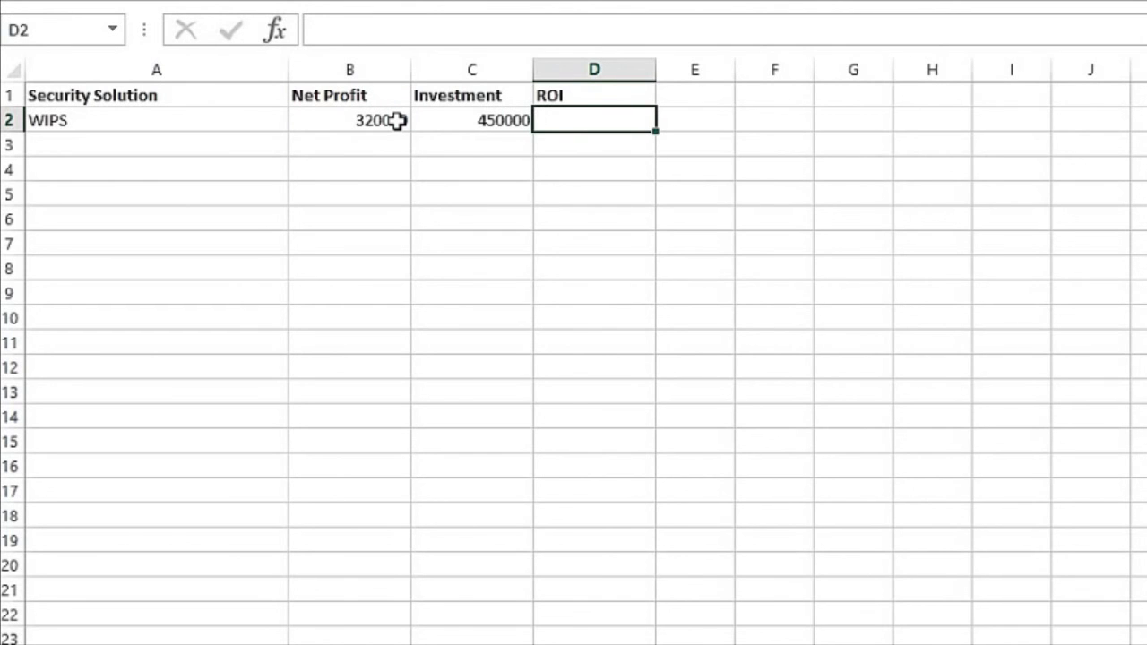
pyautogui.write('=b2')
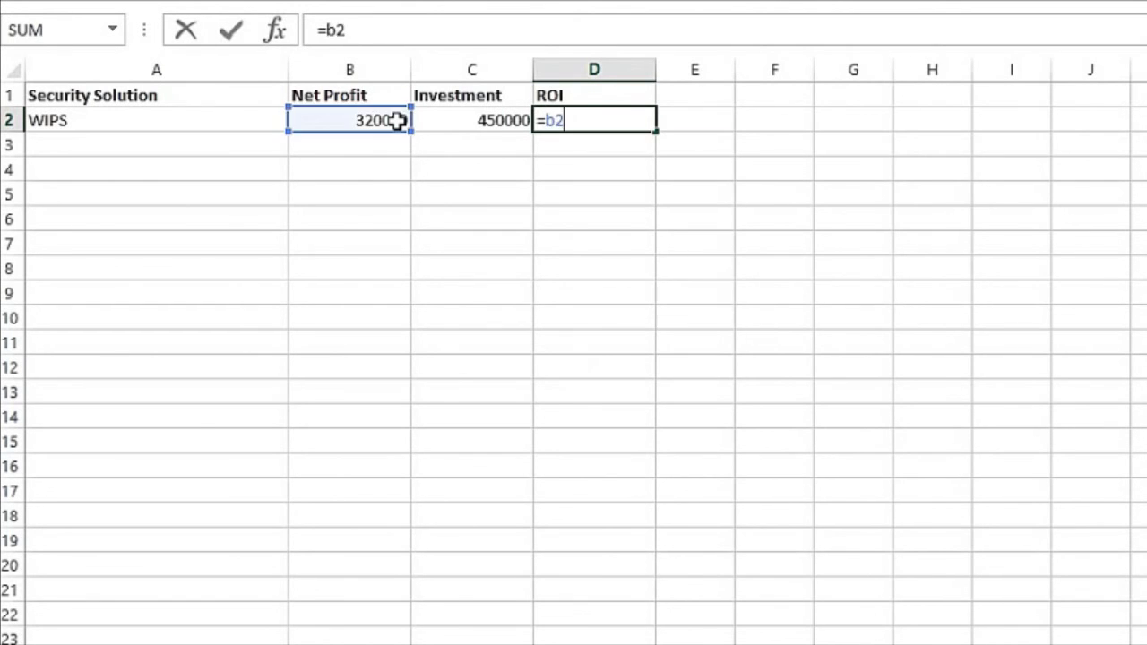
pyautogui.write('/c2')
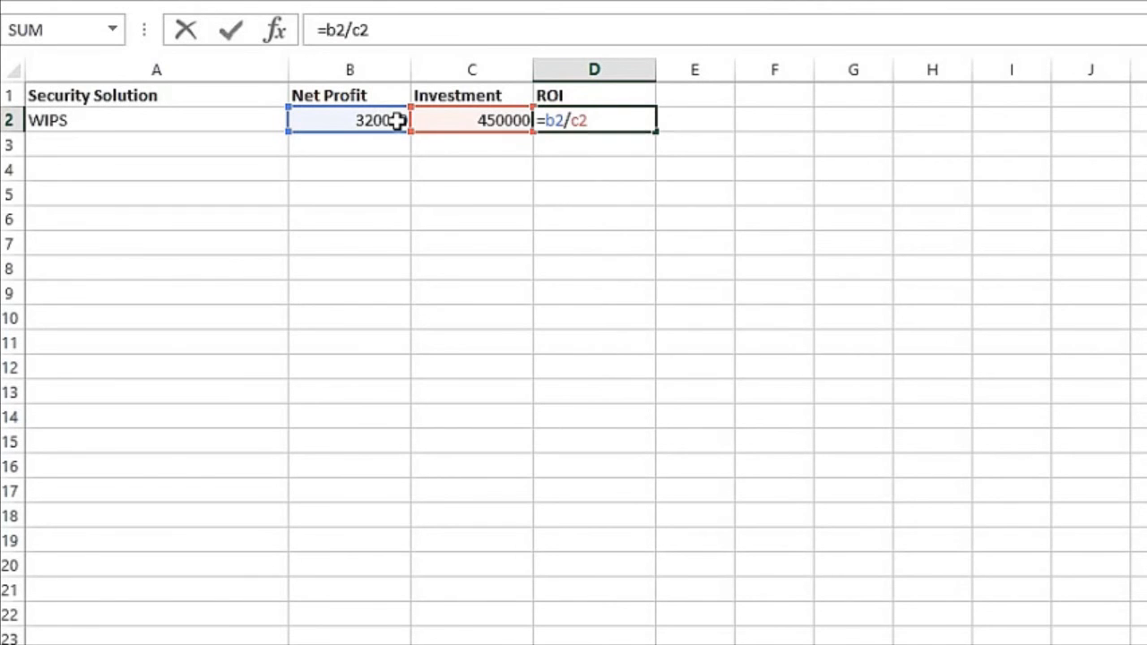
pyautogui.write('*100')
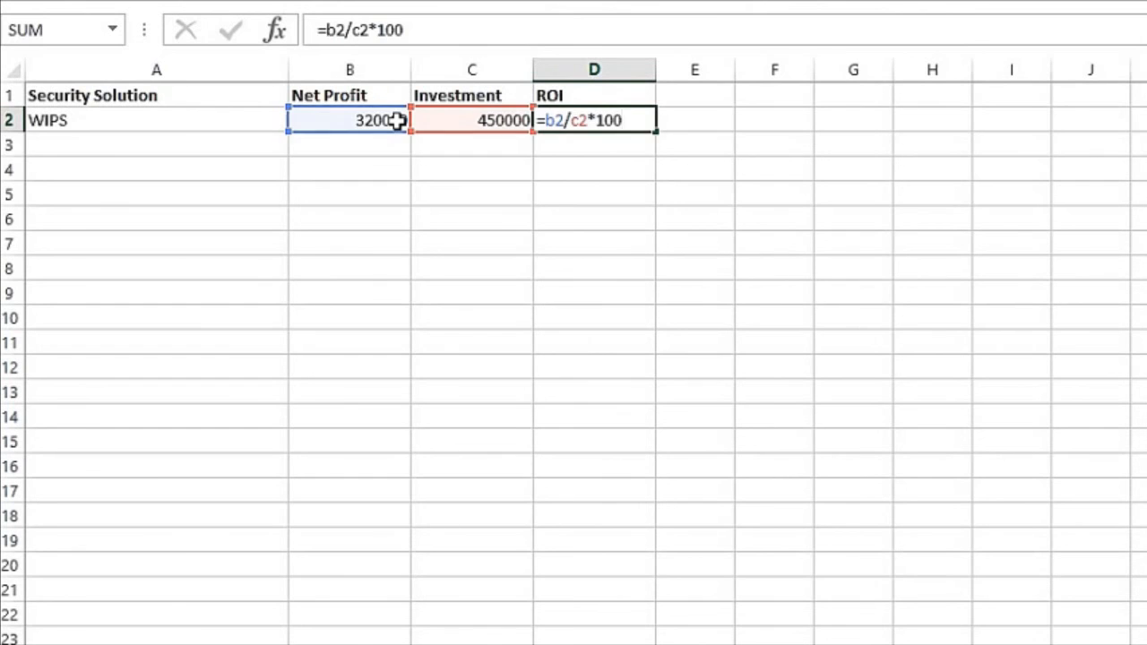